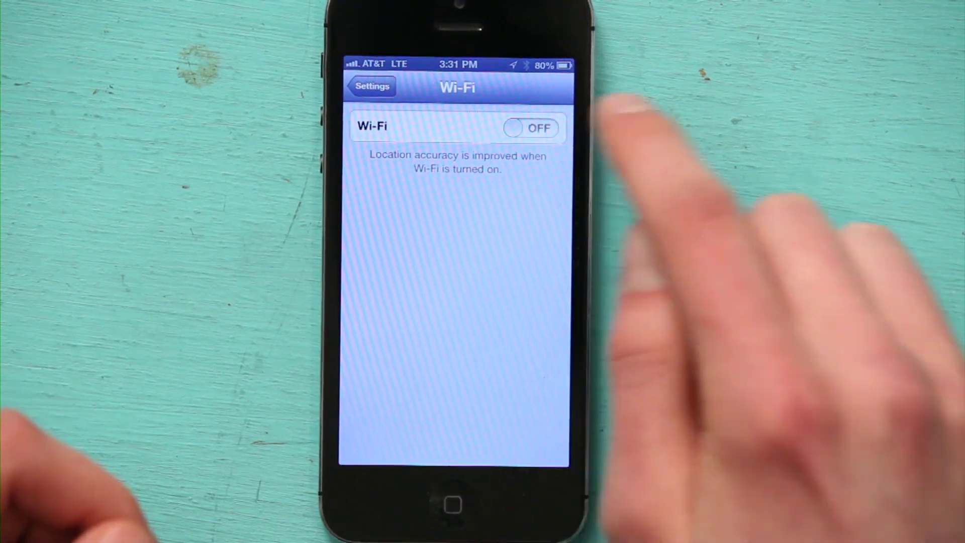
- Switch the Wi-Fi toggle on so the Choose a Network list appears
left_click(530, 127)
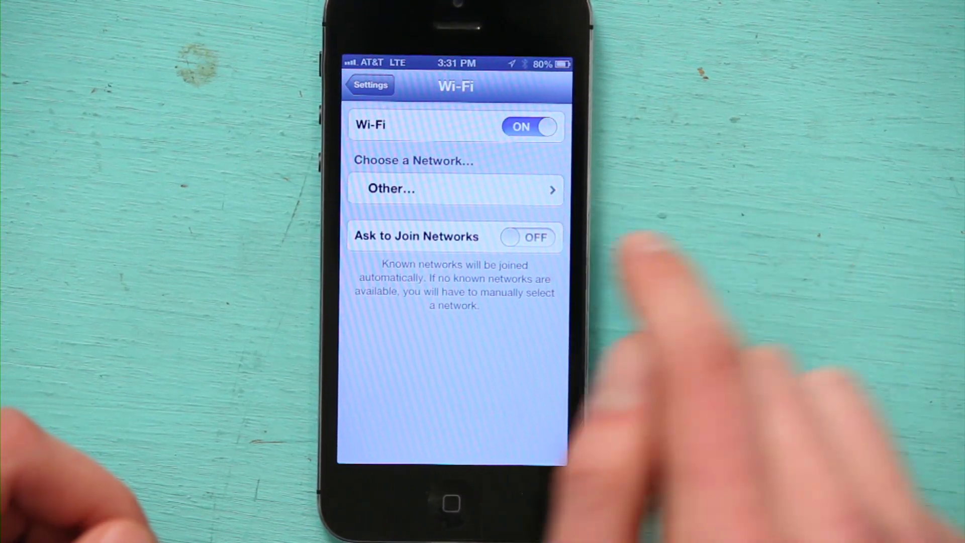